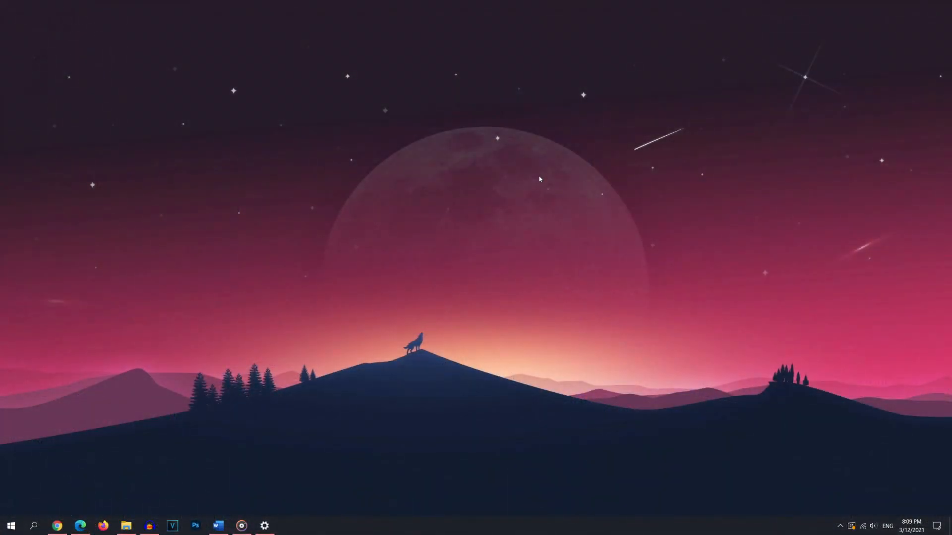
pyautogui.moveTo(587, 196)
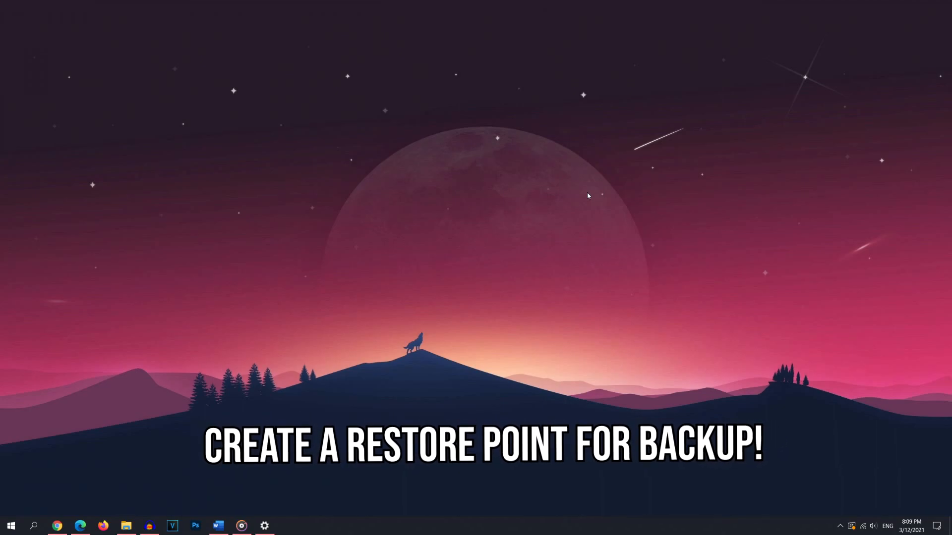
pyautogui.moveTo(72, 393)
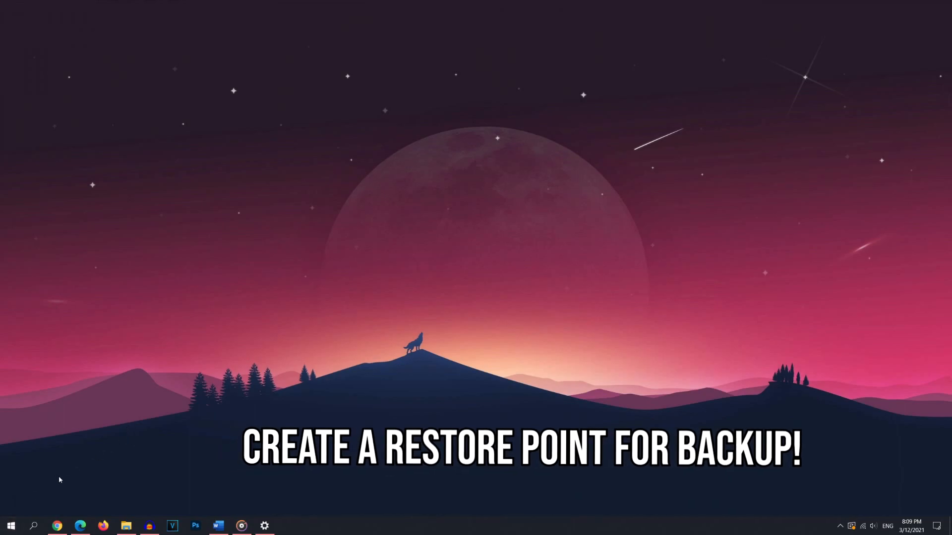
# - Search 'system s' from the taskbar and reach System Properties via 'View advanced system settings'
pyautogui.click(33, 525)
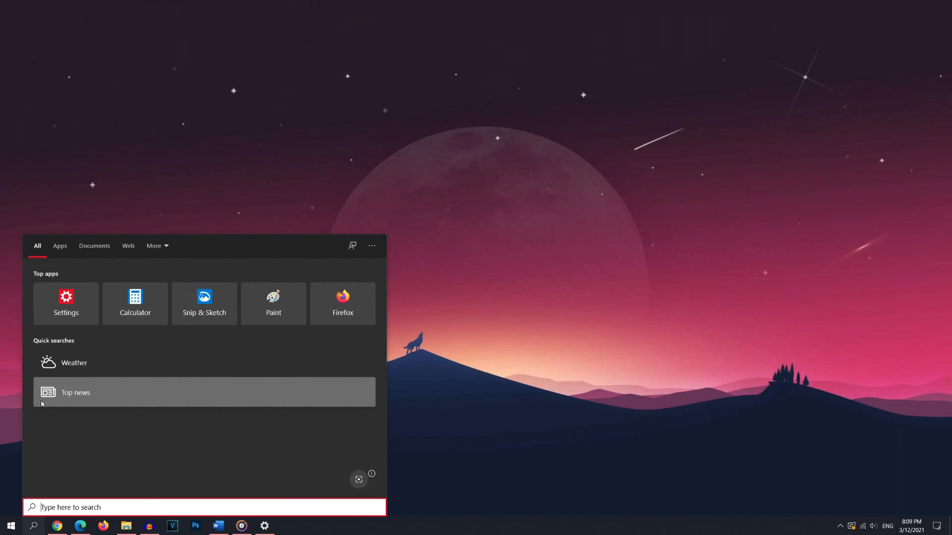
pyautogui.write('sysye')
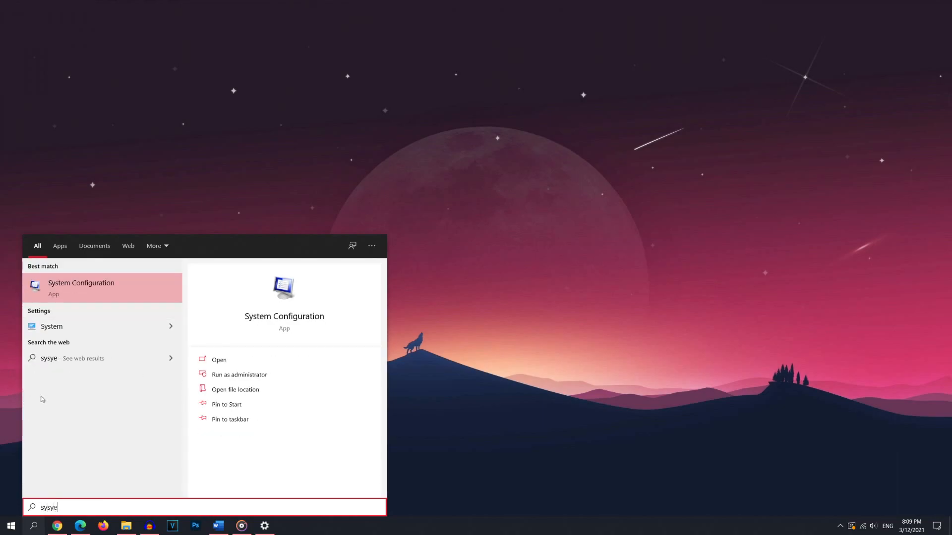
pyautogui.write('system s')
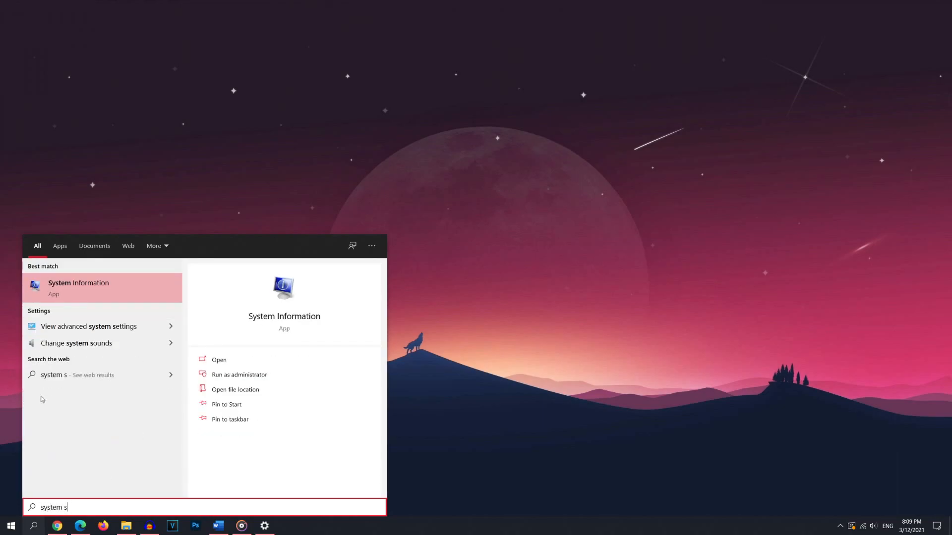
pyautogui.click(88, 327)
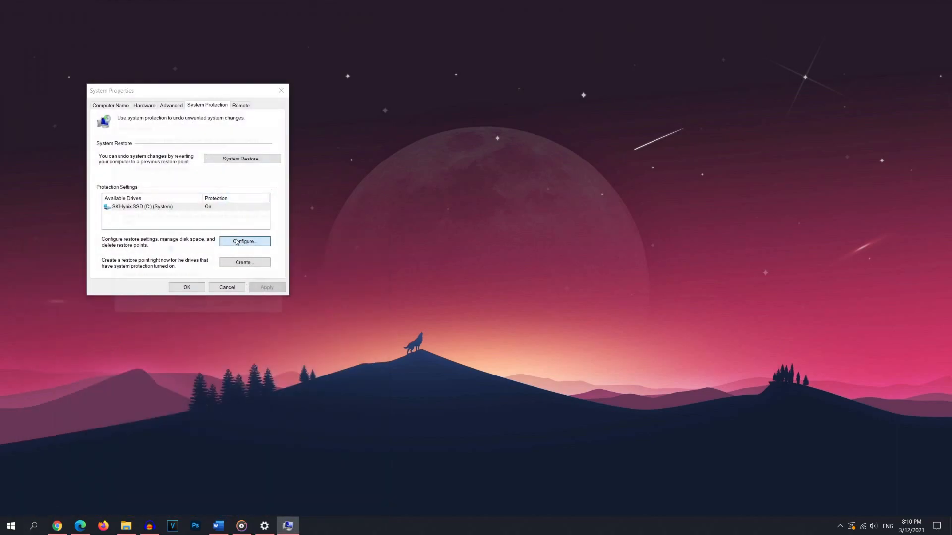
# - Keep system protection turned on for the C: drive and begin creating a restore point
pyautogui.click(244, 241)
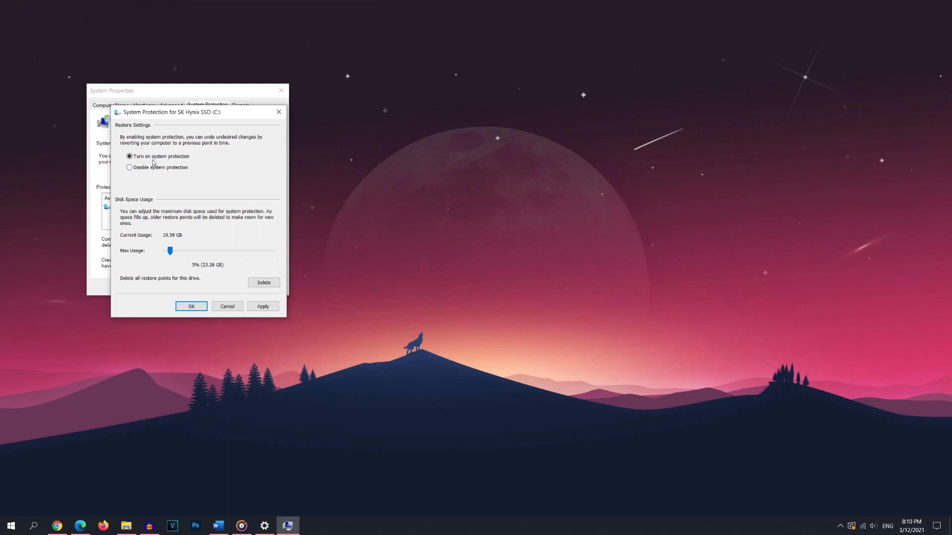
pyautogui.click(192, 306)
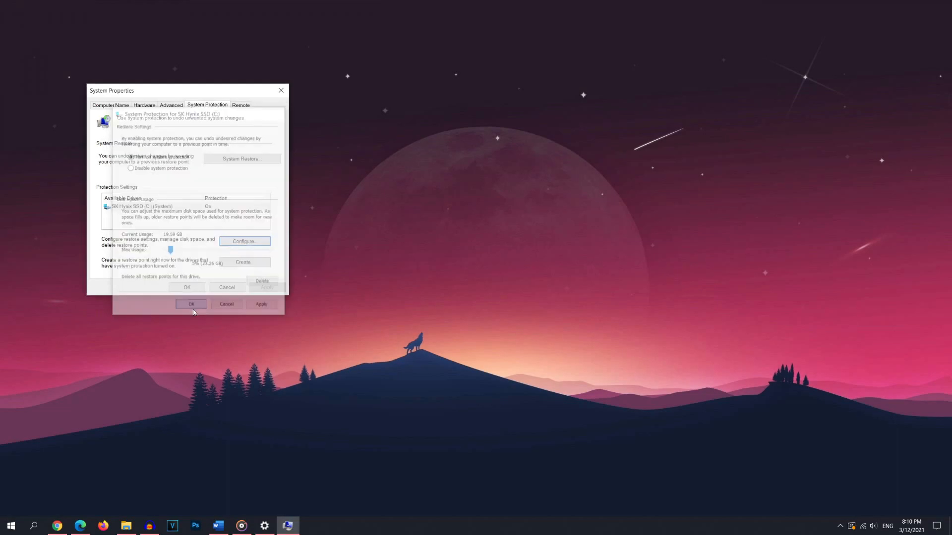
pyautogui.click(244, 262)
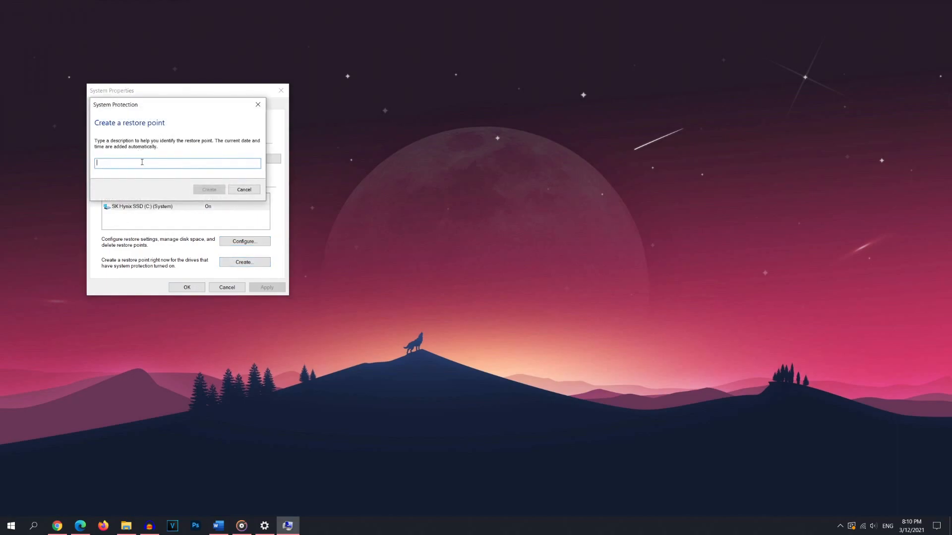
pyautogui.moveTo(161, 190)
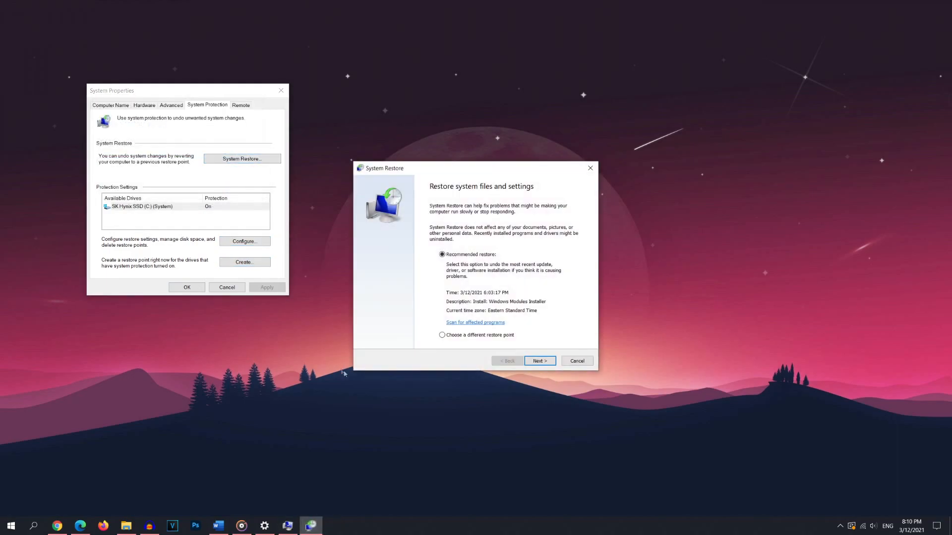
# - Launch System Restore choosing a different restore point to list the available ones
pyautogui.click(442, 335)
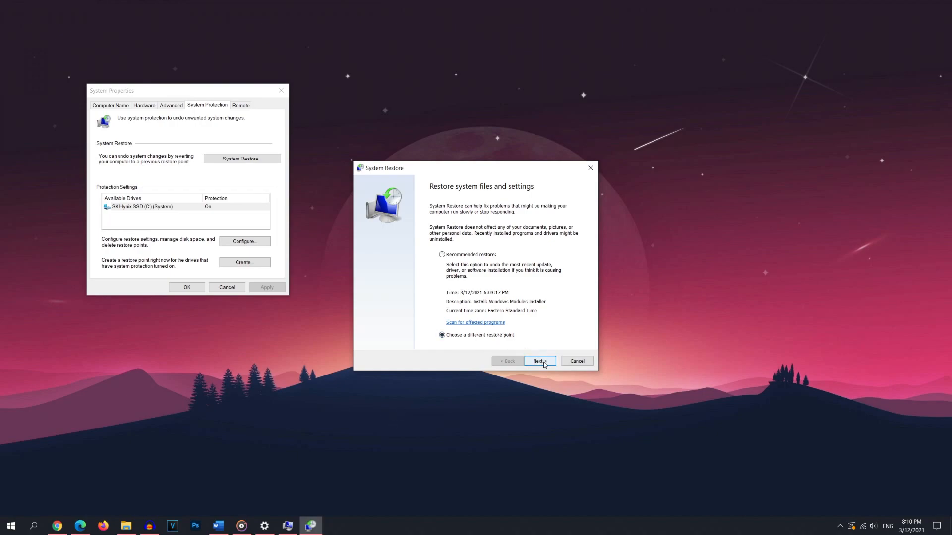
pyautogui.click(539, 361)
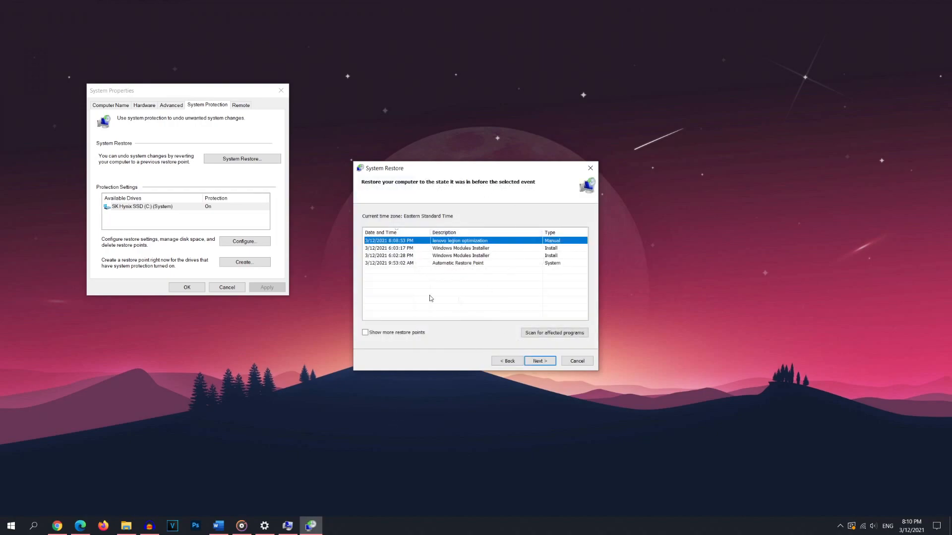
pyautogui.moveTo(201, 231)
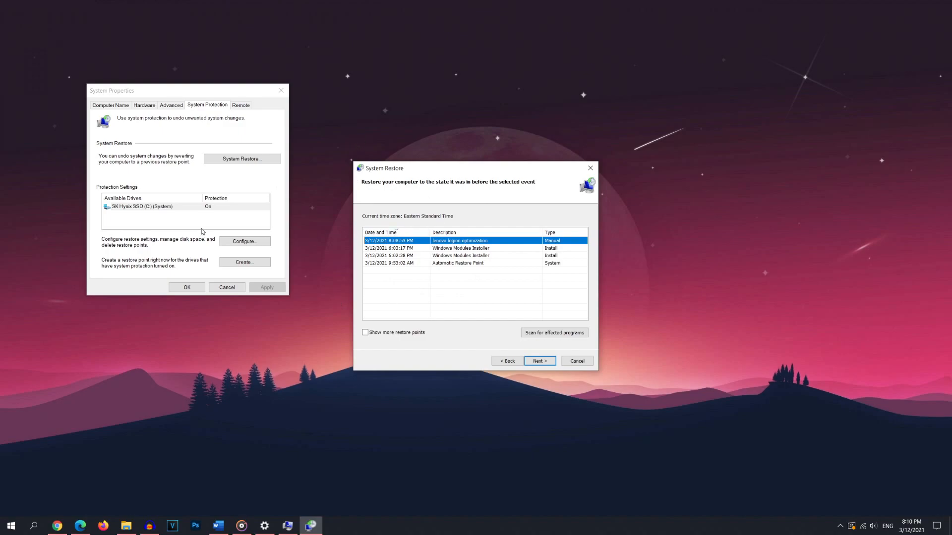
pyautogui.moveTo(495, 172)
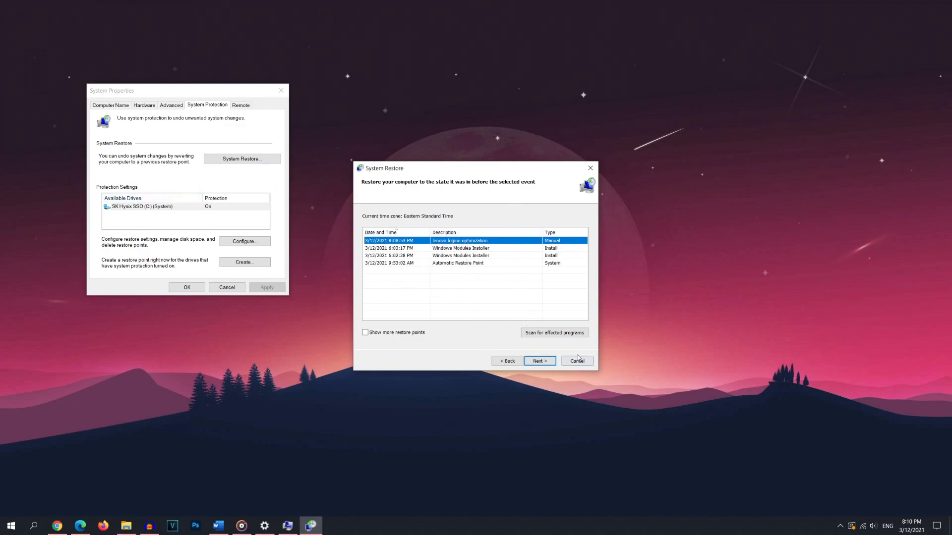
# - Cancel the restore wizard and launch MSI Afterburner from the taskbar
pyautogui.click(575, 361)
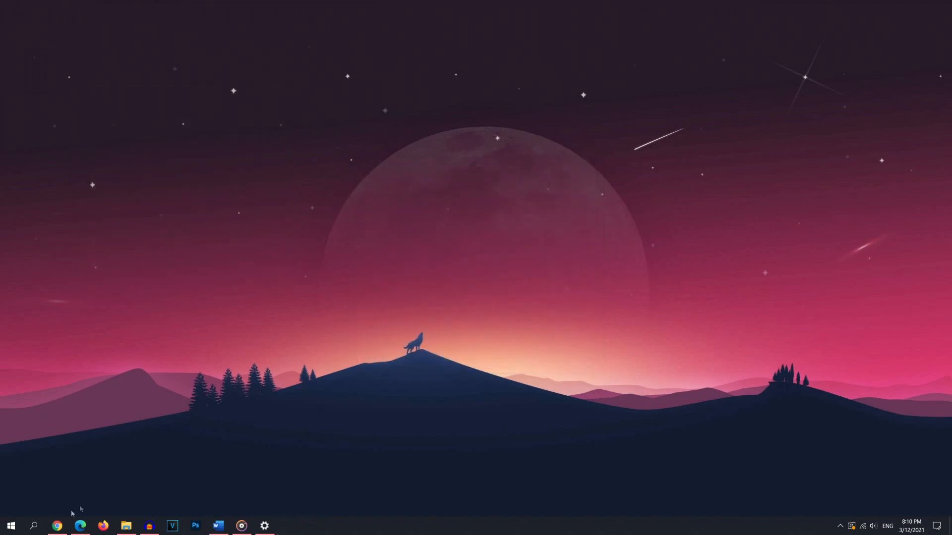
pyautogui.click(288, 526)
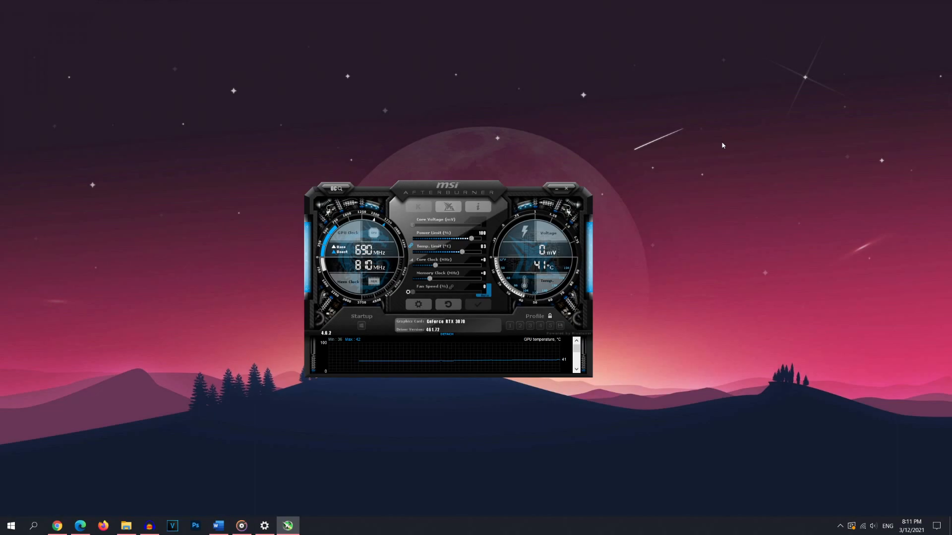
pyautogui.moveTo(616, 250)
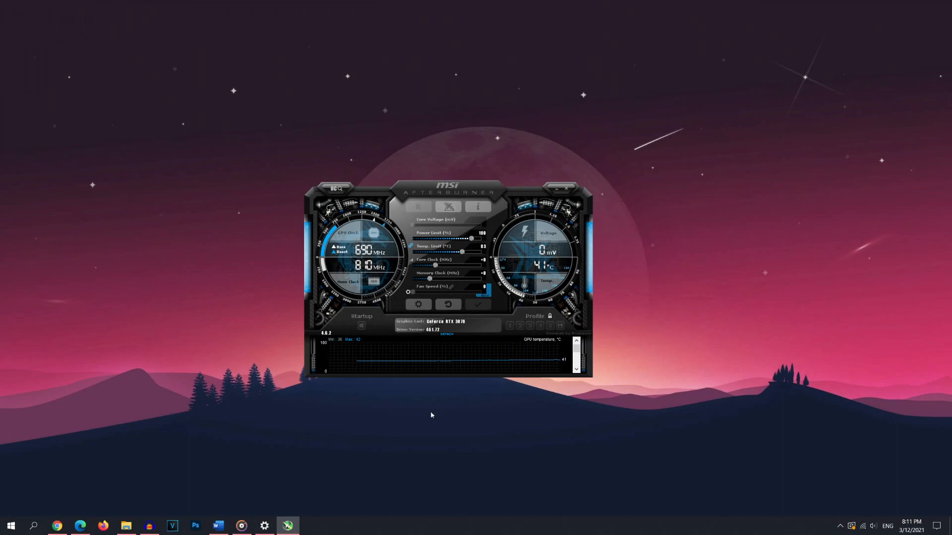
pyautogui.moveTo(455, 412)
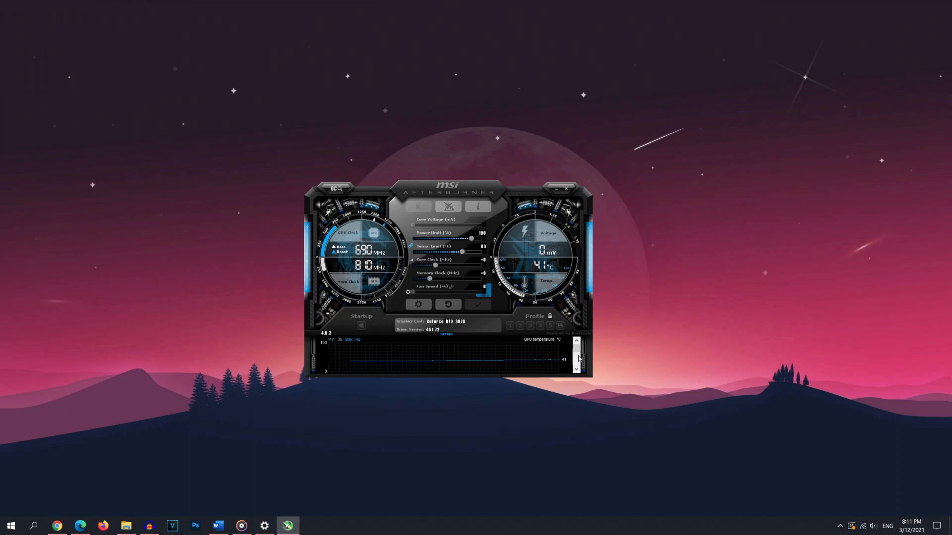
pyautogui.moveTo(622, 358)
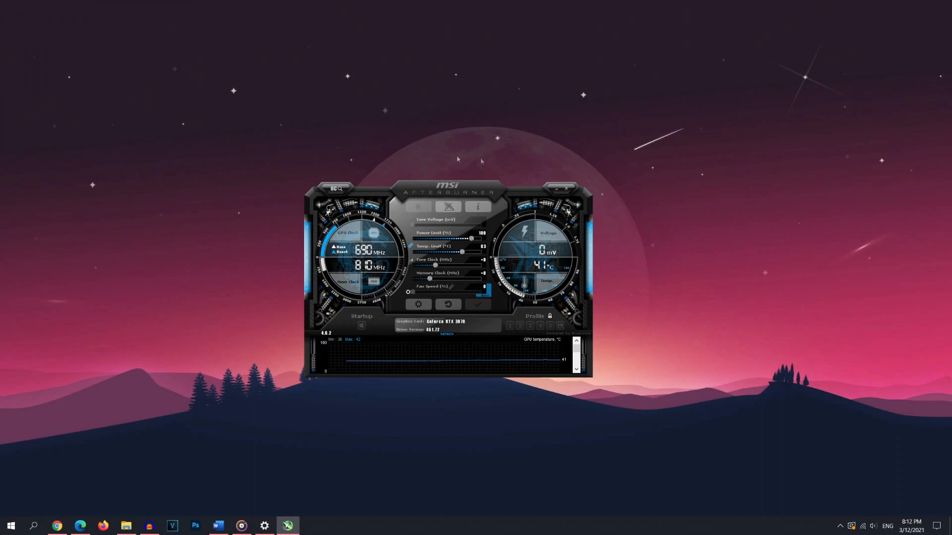
pyautogui.moveTo(426, 186)
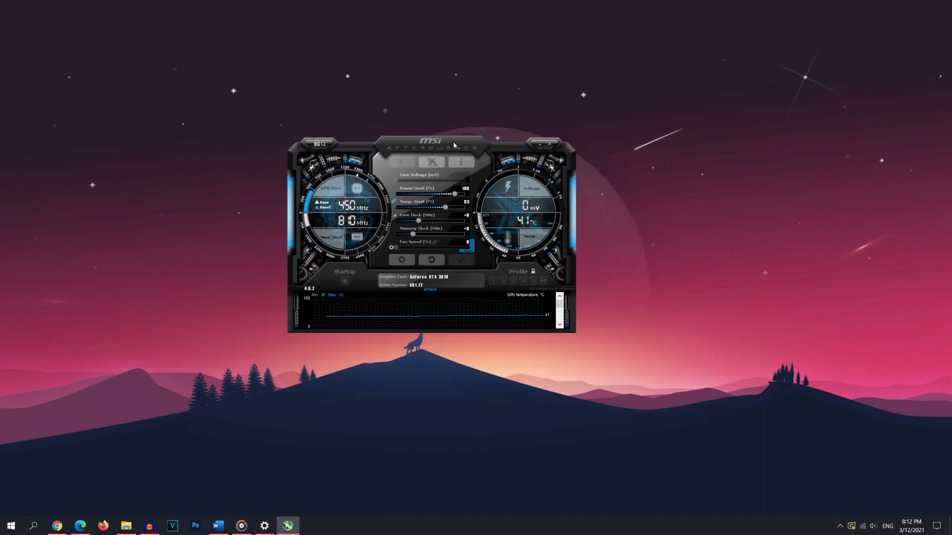
pyautogui.moveTo(374, 363)
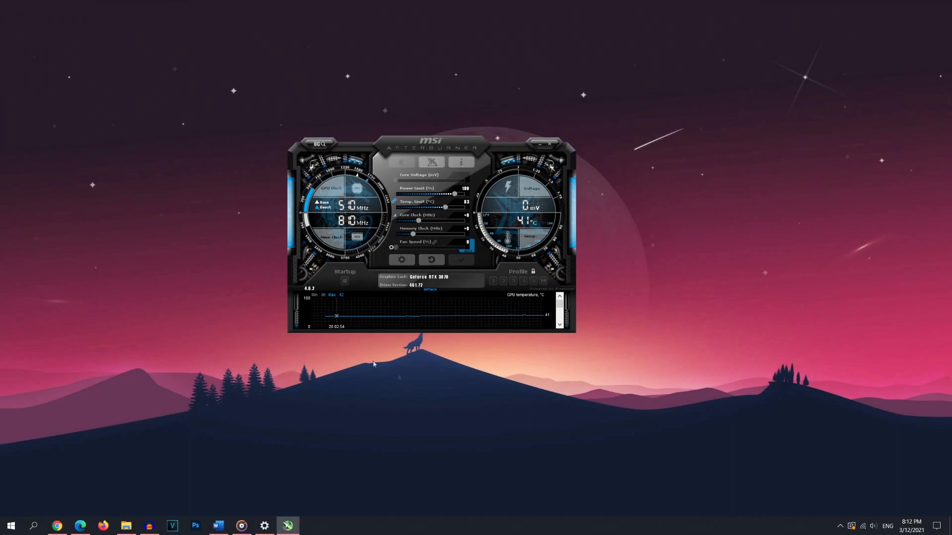
# - In Afterburner properties keep Start with Windows and Start minimized checked and confirm with OK
pyautogui.click(392, 247)
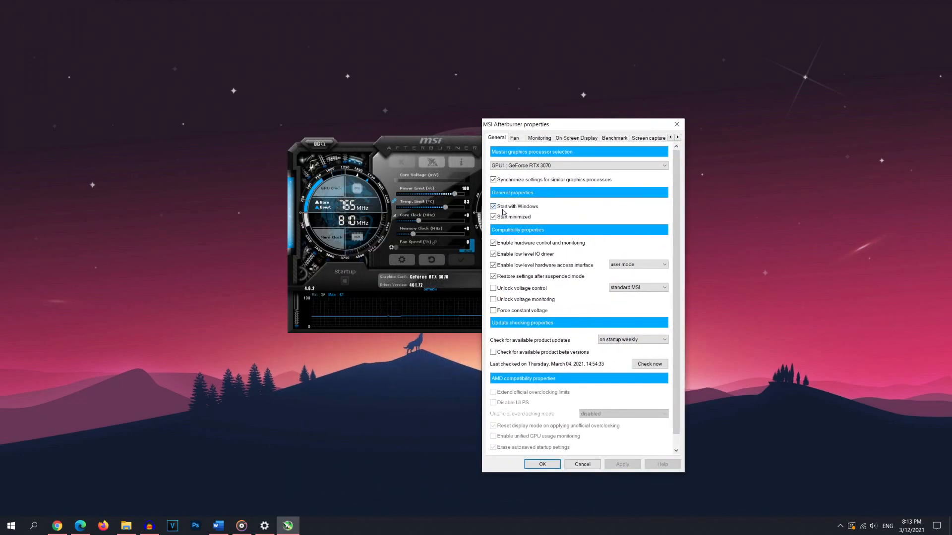
pyautogui.click(493, 217)
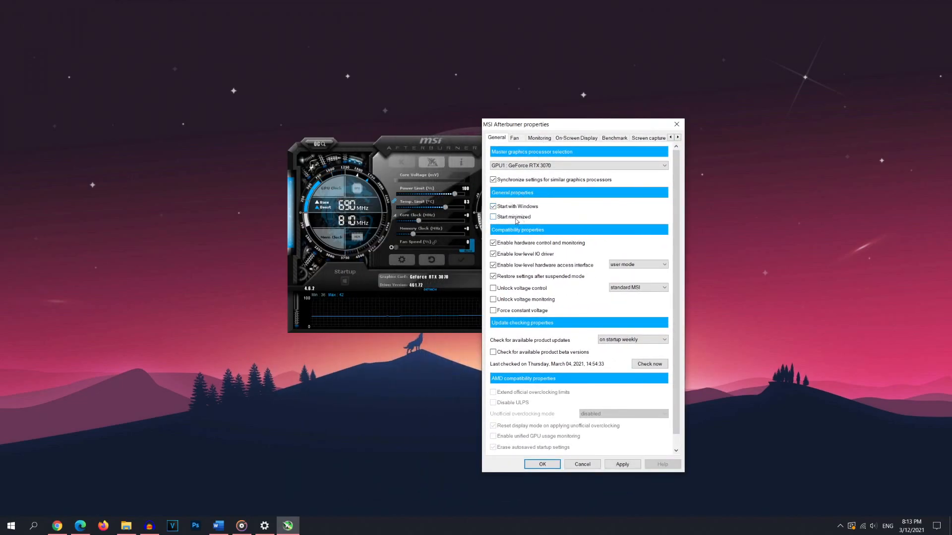
pyautogui.click(493, 217)
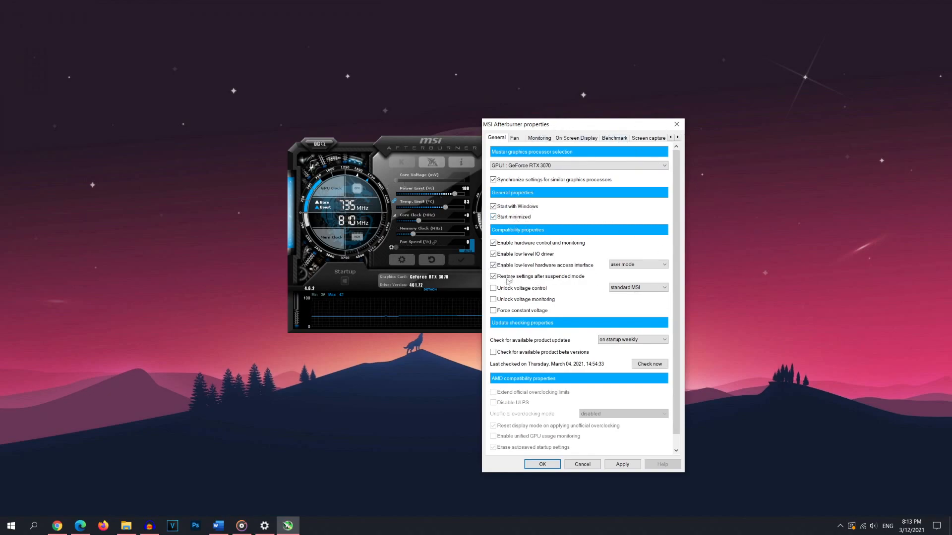
pyautogui.moveTo(527, 323)
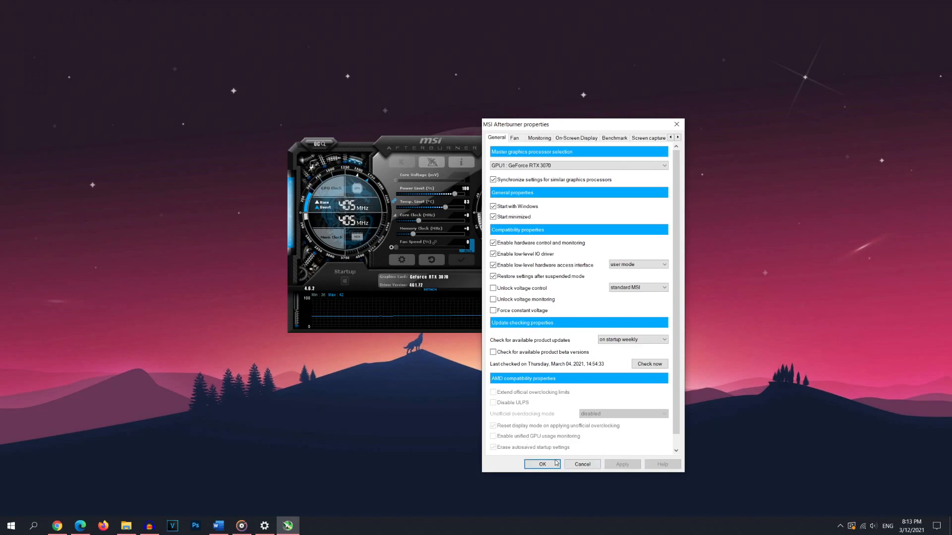
pyautogui.click(542, 464)
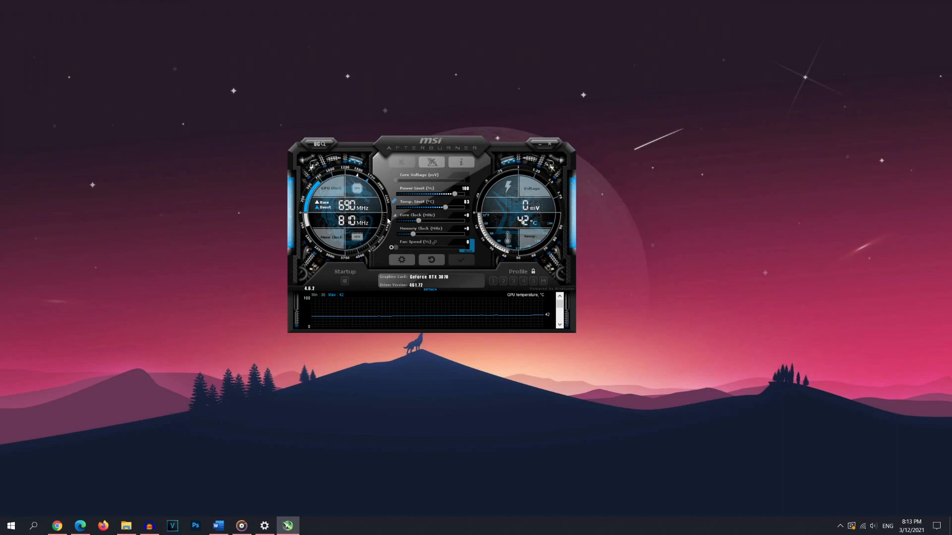
pyautogui.moveTo(407, 248)
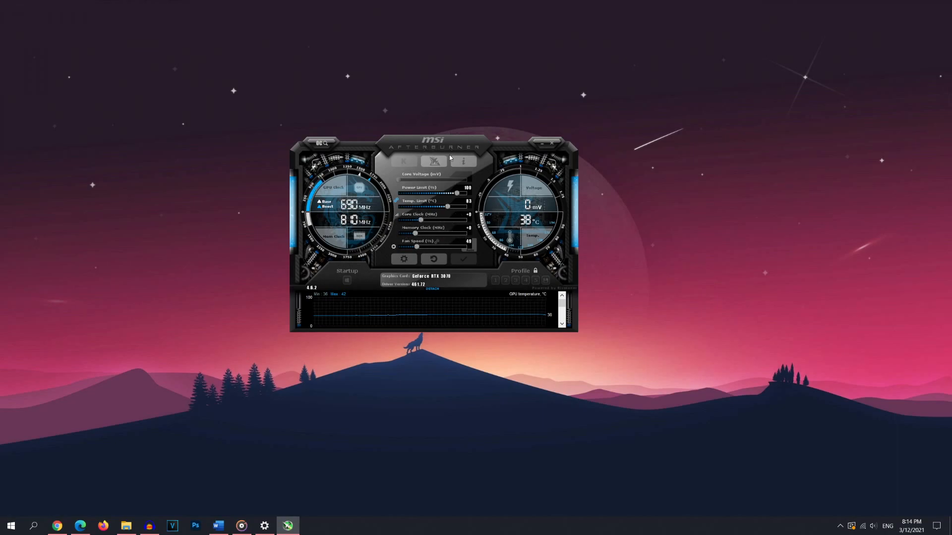
# - On the Fan settings, enable user-defined software automatic fan control to show the curve
pyautogui.click(403, 258)
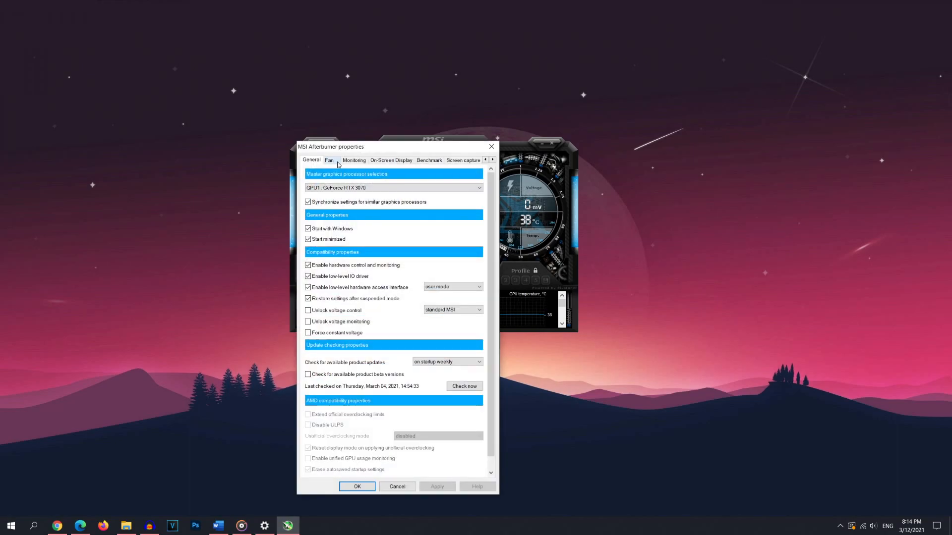
pyautogui.click(329, 160)
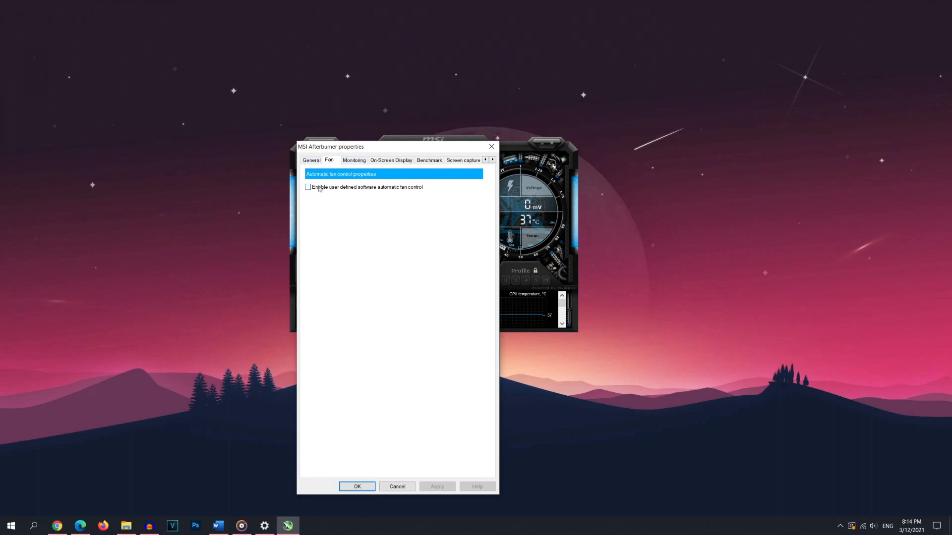
pyautogui.click(307, 187)
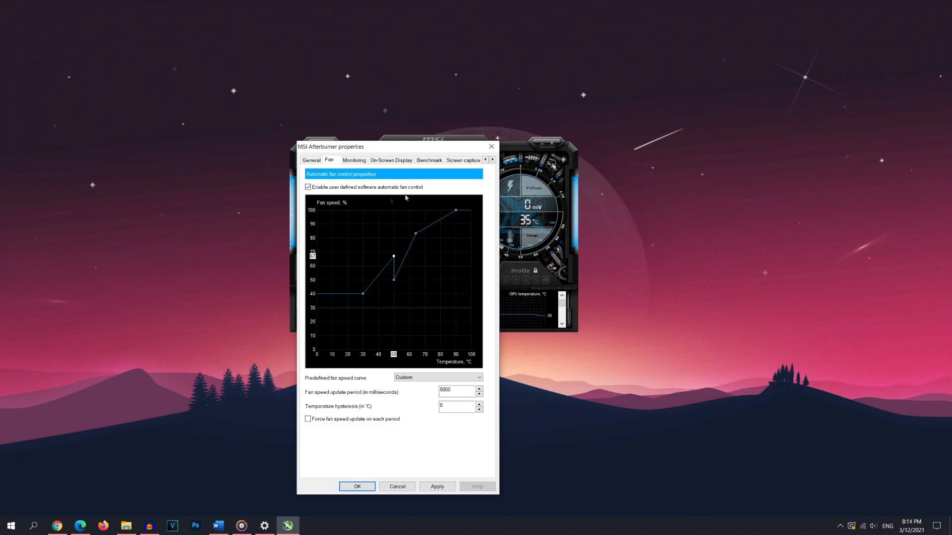
# - Adjust a fan curve point, apply the curve and confirm the properties with OK
pyautogui.click(437, 377)
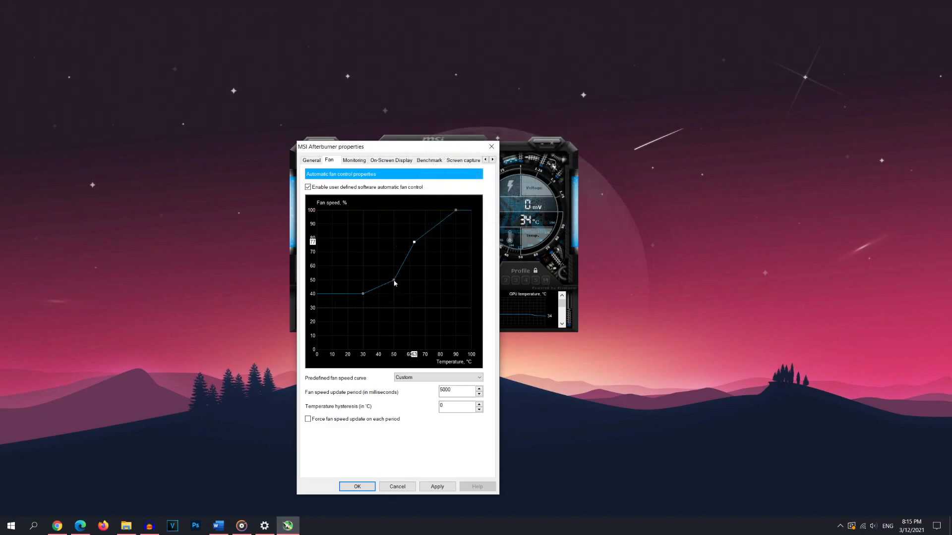
pyautogui.click(437, 377)
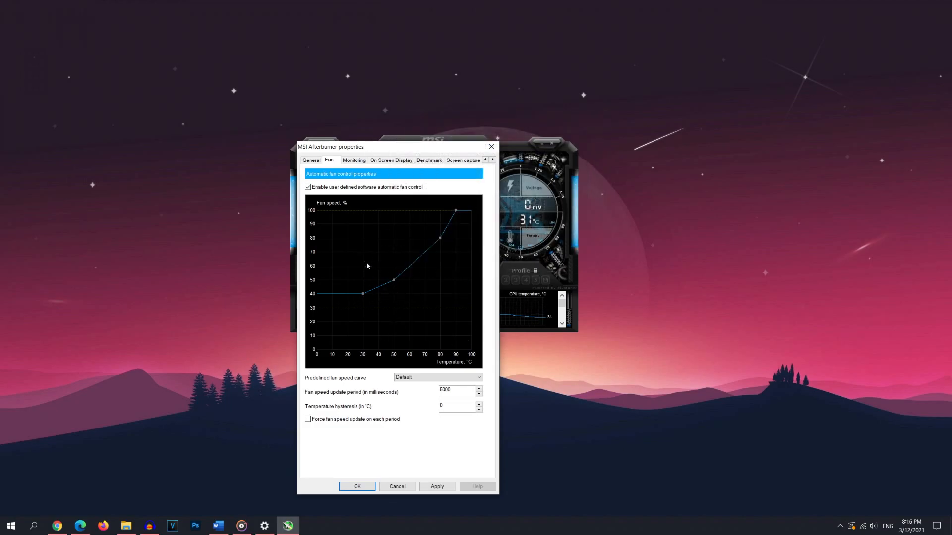
pyautogui.moveTo(348, 278)
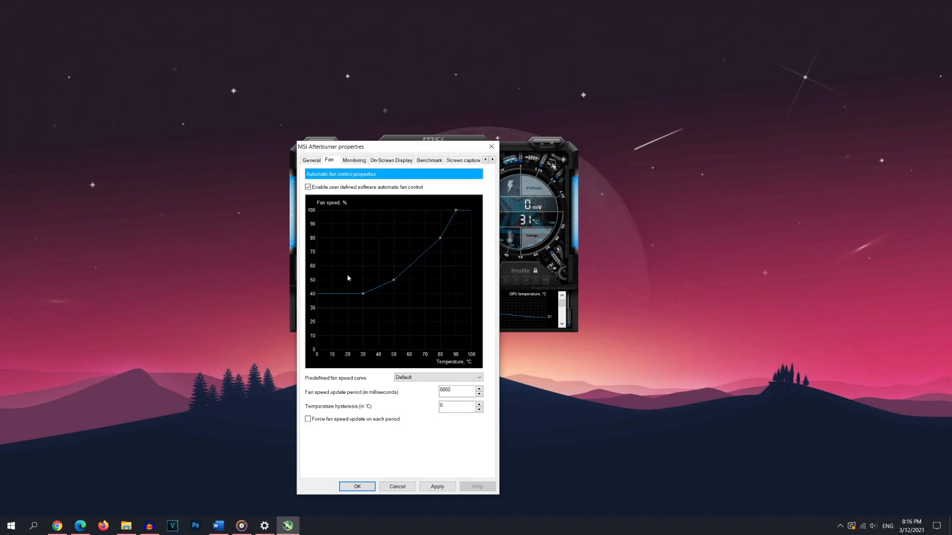
pyautogui.click(438, 486)
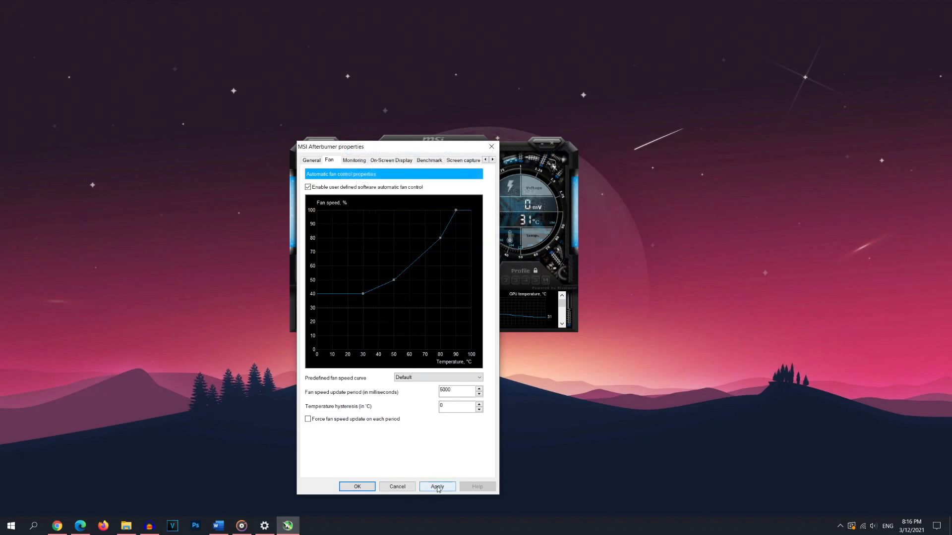
pyautogui.click(357, 486)
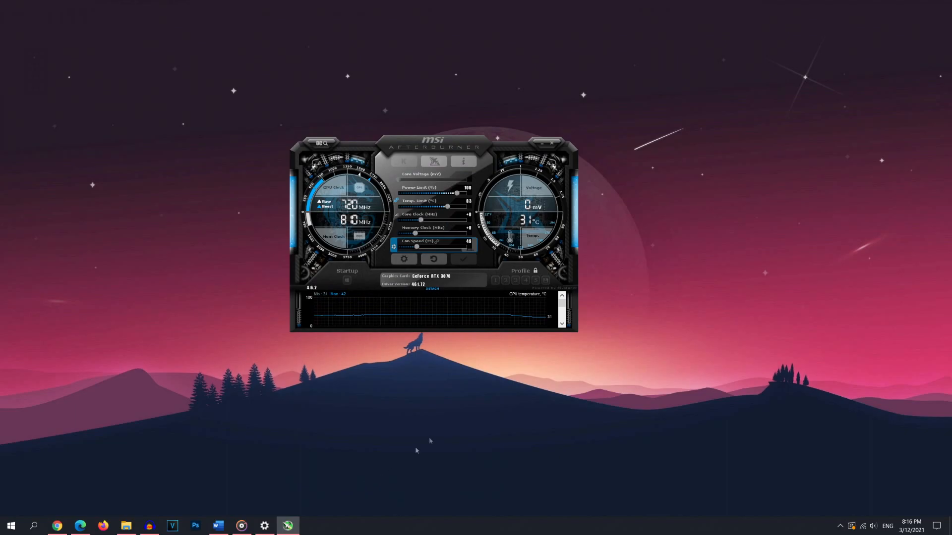
# - Close the Afterburner main window to the tray, leaving the desktop visible
pyautogui.click(540, 143)
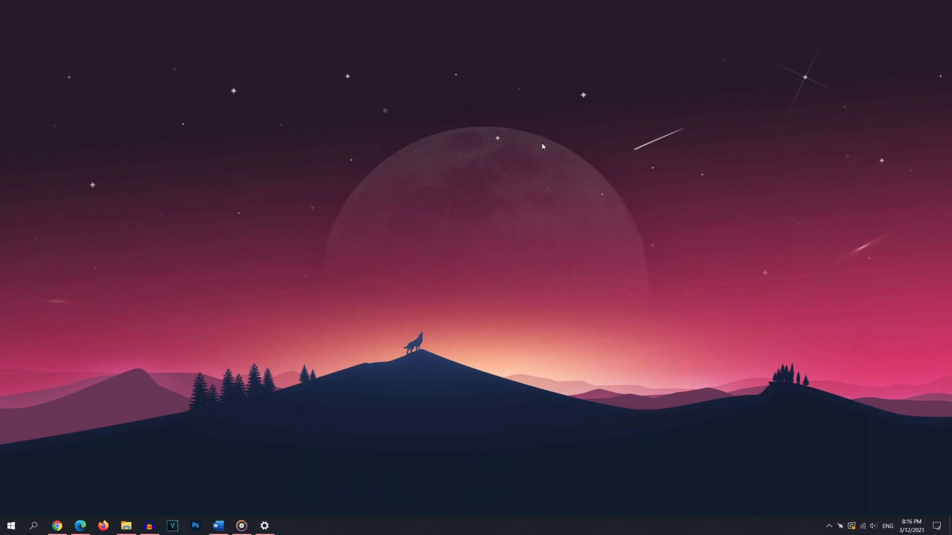